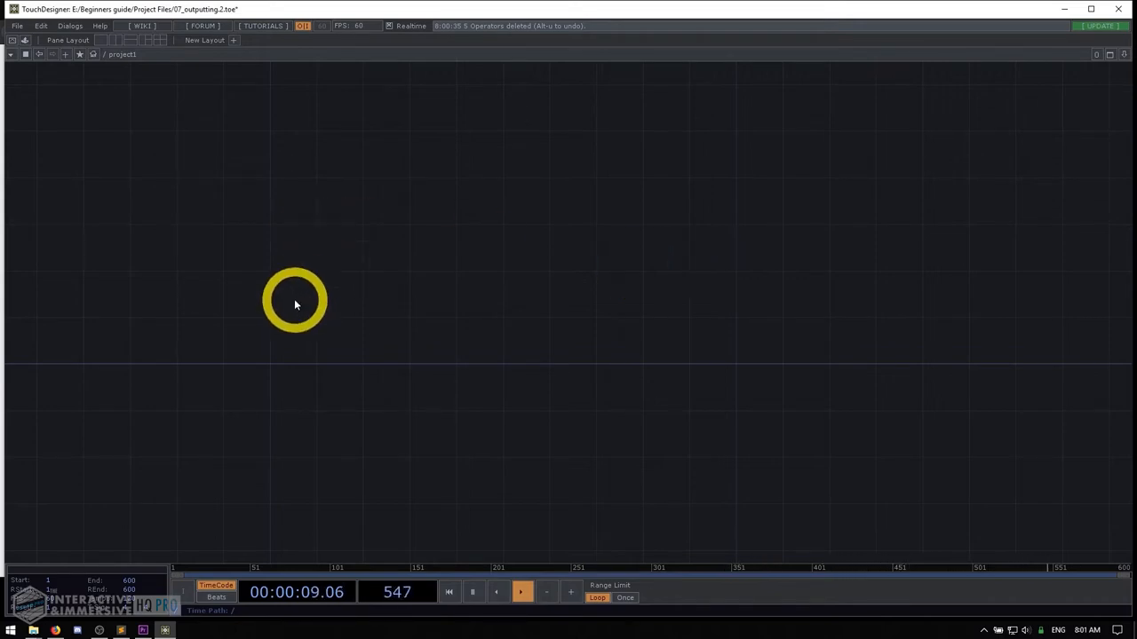
# Add Text, Movie File In and Over TOPs and wire text1 and moviefilein1 into over1.
pyautogui.doubleClick(295, 302)
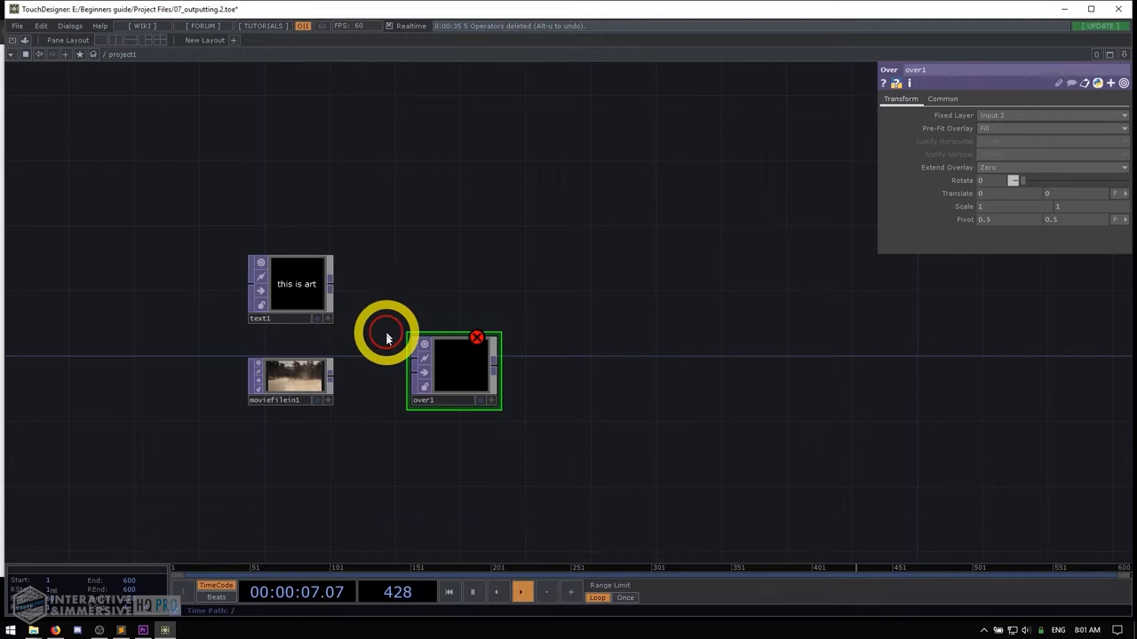
pyautogui.moveTo(333, 382)
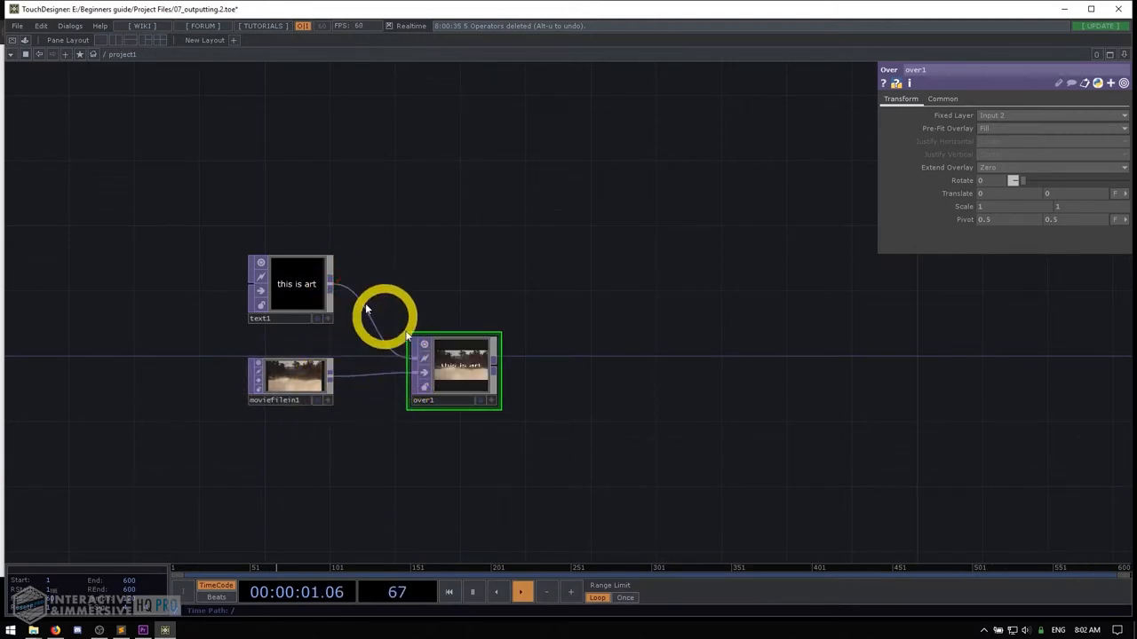
pyautogui.click(1047, 128)
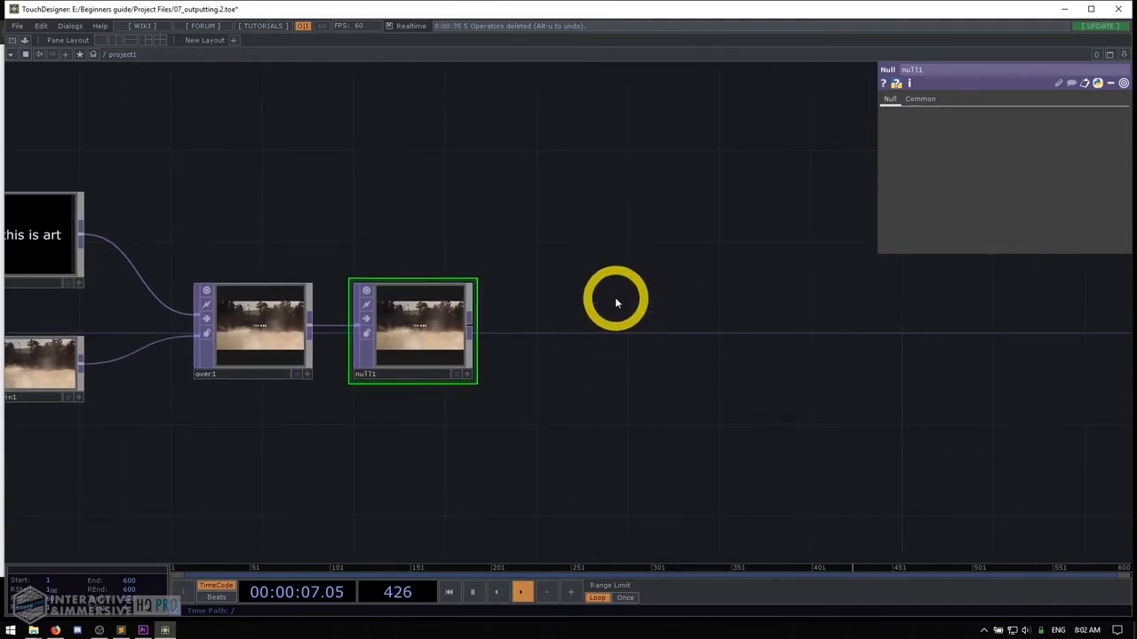
# Add a Window COMP from the COMP family to output null1.
pyautogui.doubleClick(616, 300)
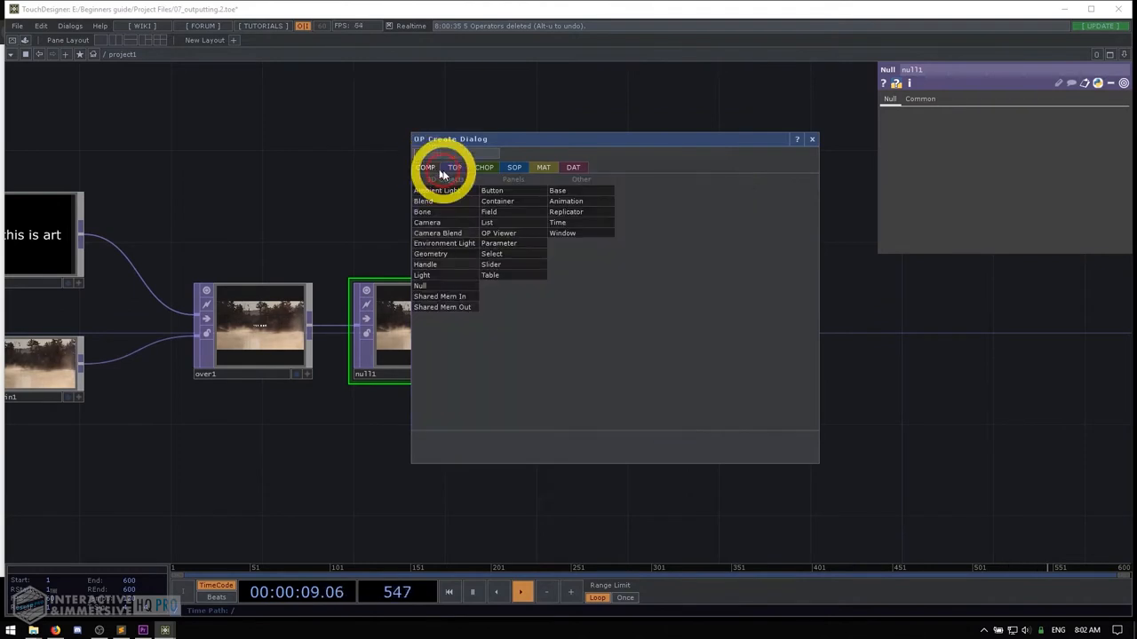
pyautogui.click(561, 232)
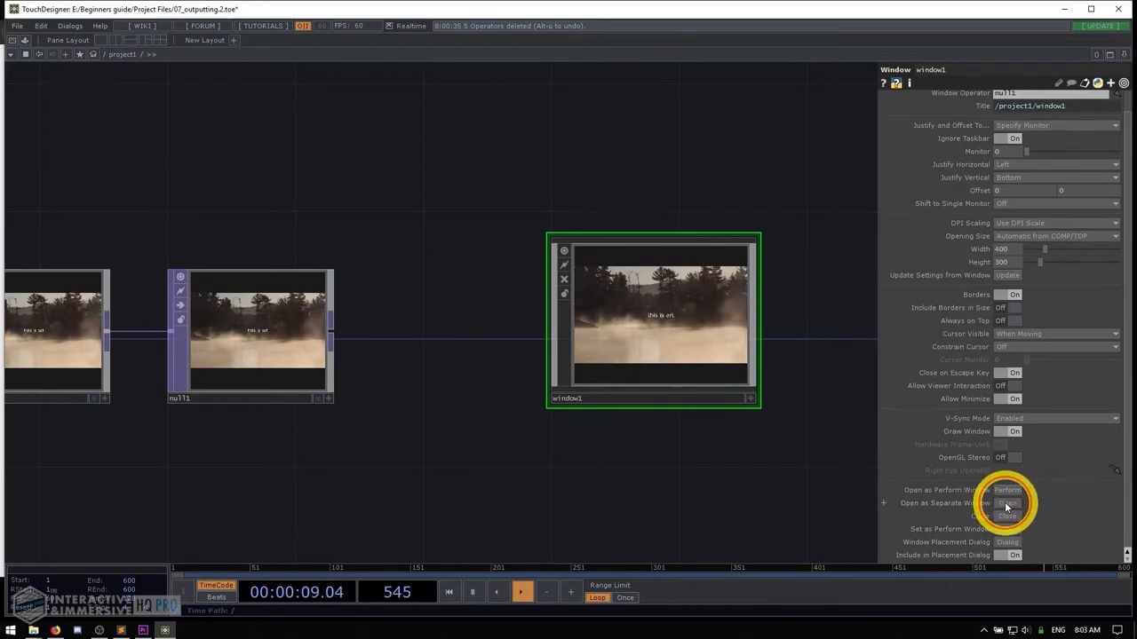
# Open window1's output as a separate window and focus it.
pyautogui.click(1007, 503)
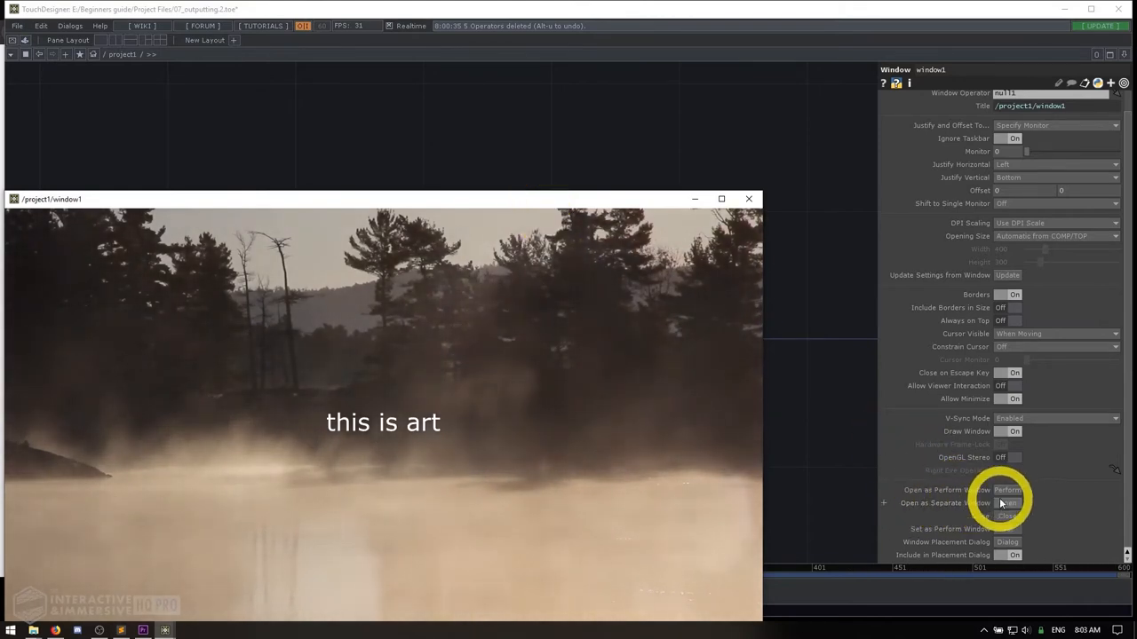
pyautogui.click(1006, 503)
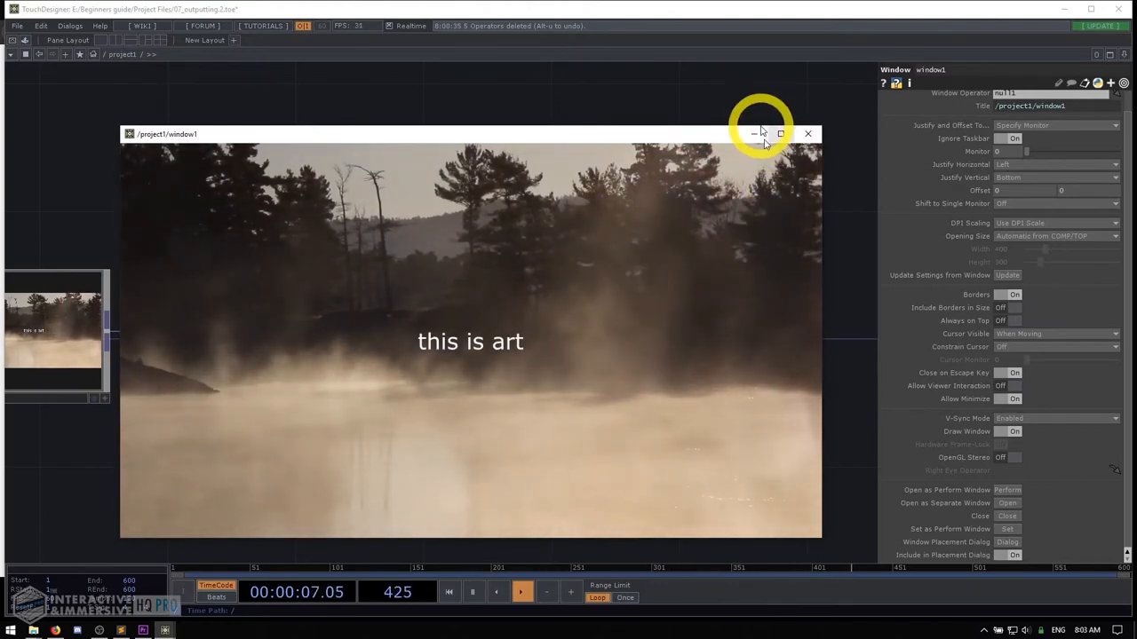
pyautogui.moveTo(807, 133)
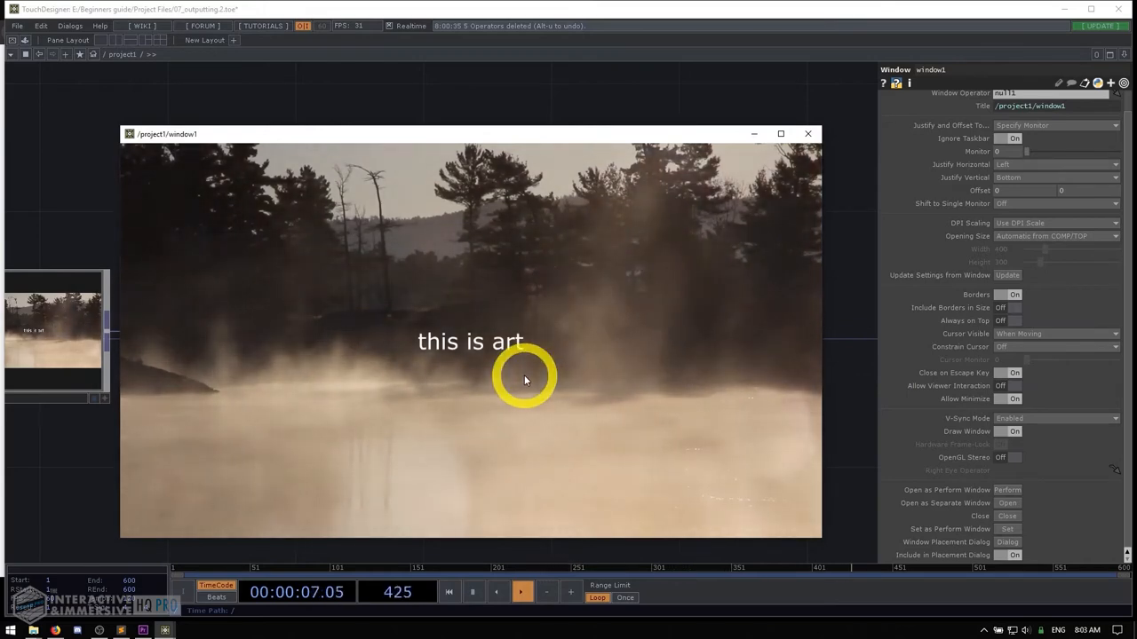
pyautogui.click(807, 134)
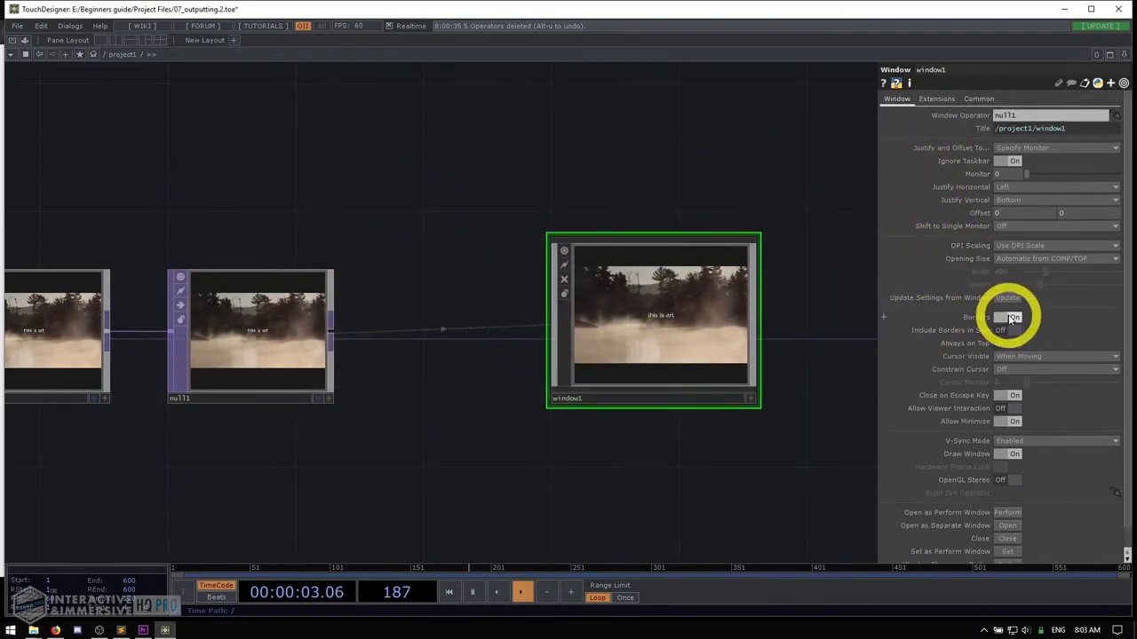
# Set Borders to Off, reopen the output window, then close it with Escape.
pyautogui.click(1013, 317)
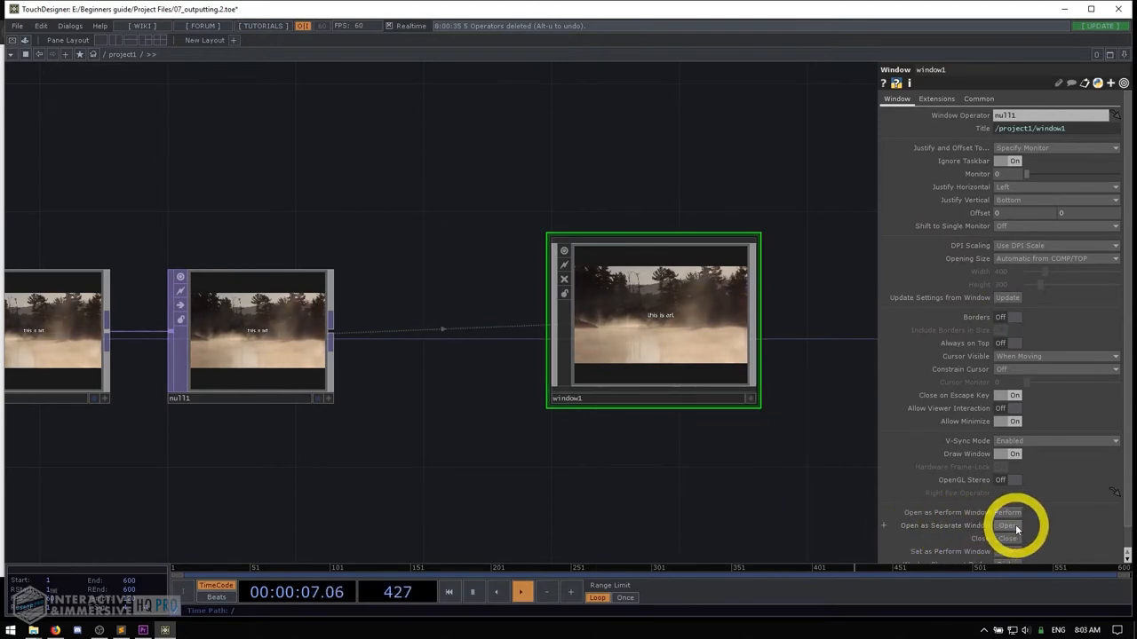
pyautogui.click(1007, 512)
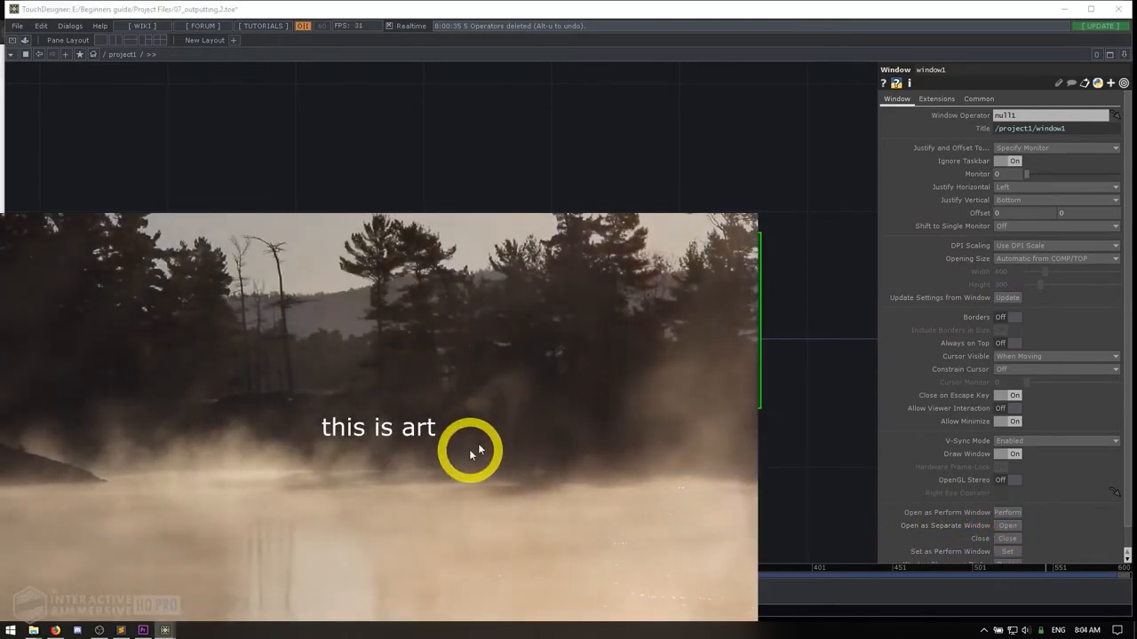
pyautogui.moveTo(392, 206)
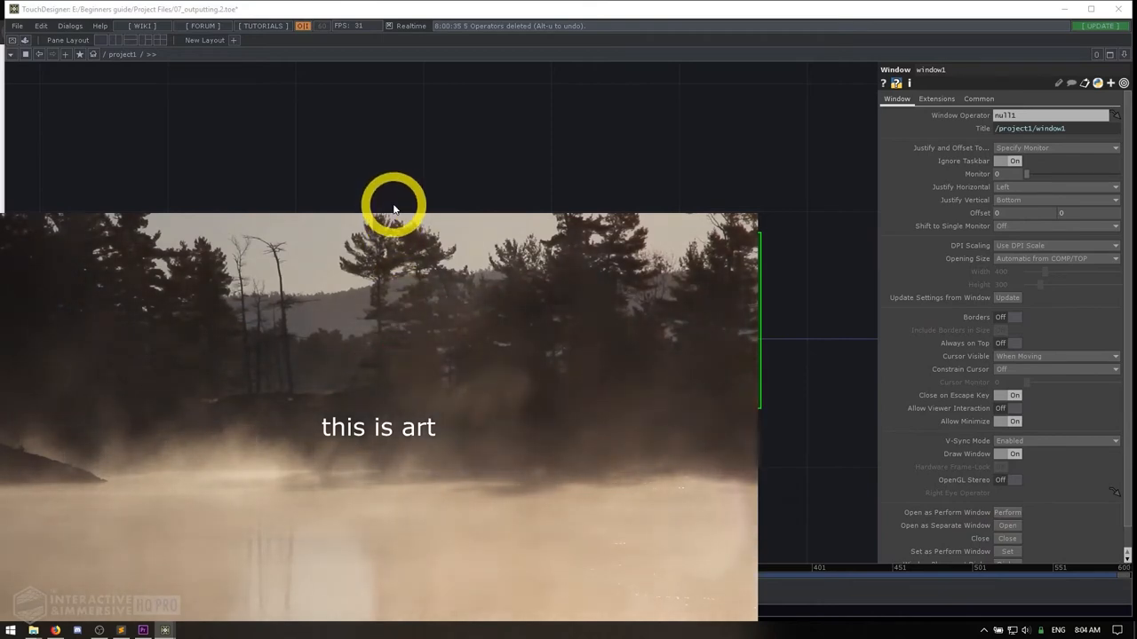
pyautogui.moveTo(593, 200)
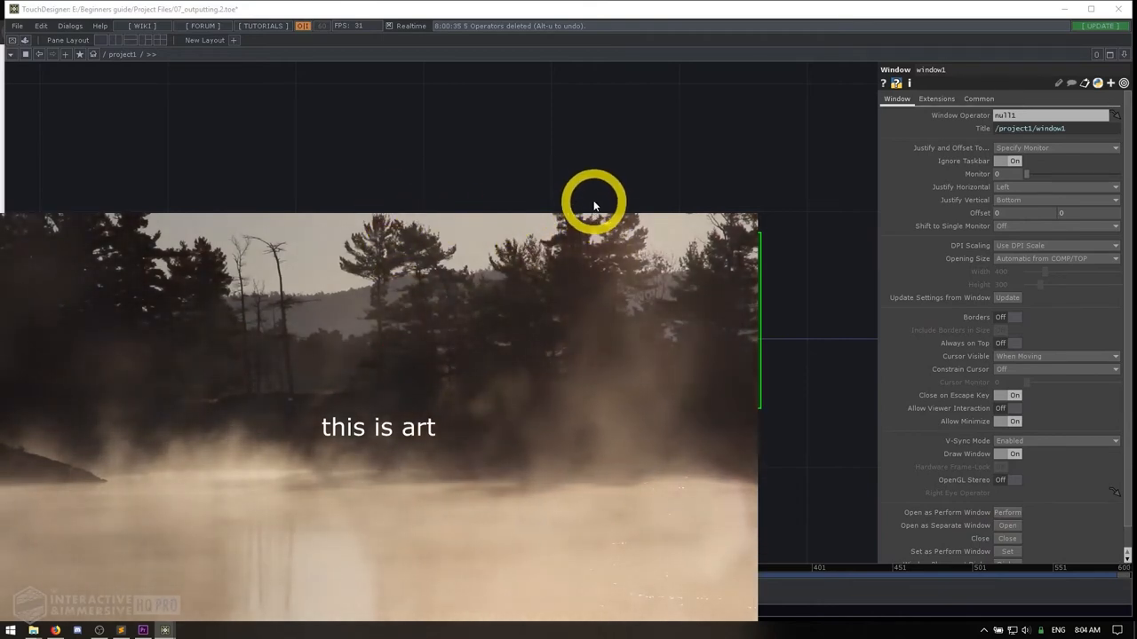
pyautogui.moveTo(368, 202)
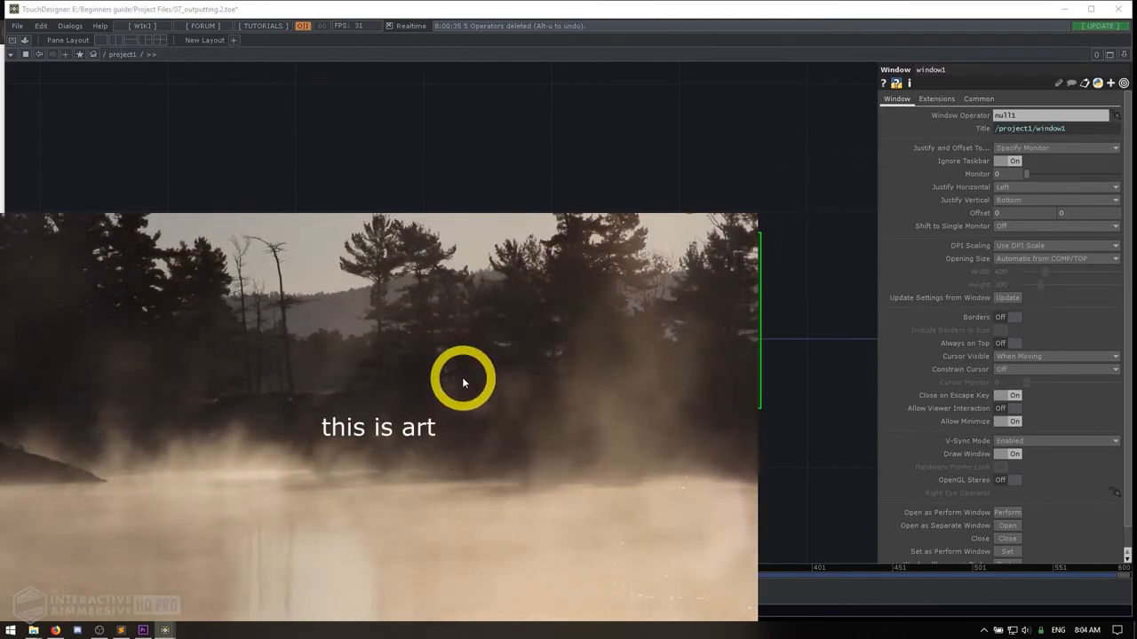
pyautogui.press('Escape')
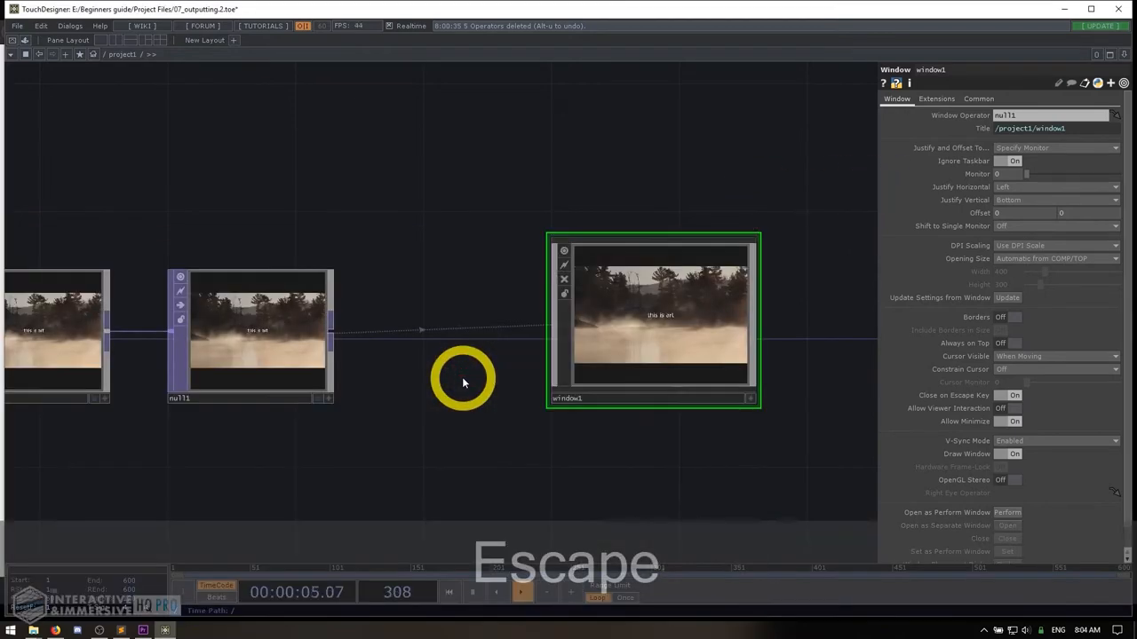
pyautogui.press('Escape')
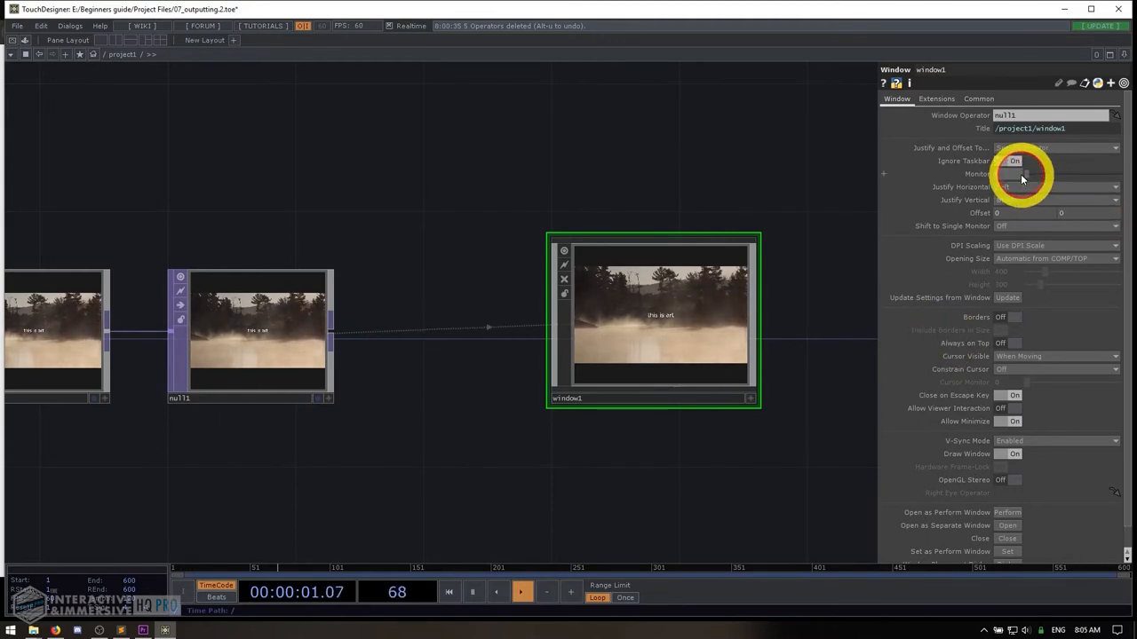
# Open and close window1's output several times with the Open and Close buttons.
pyautogui.click(1007, 512)
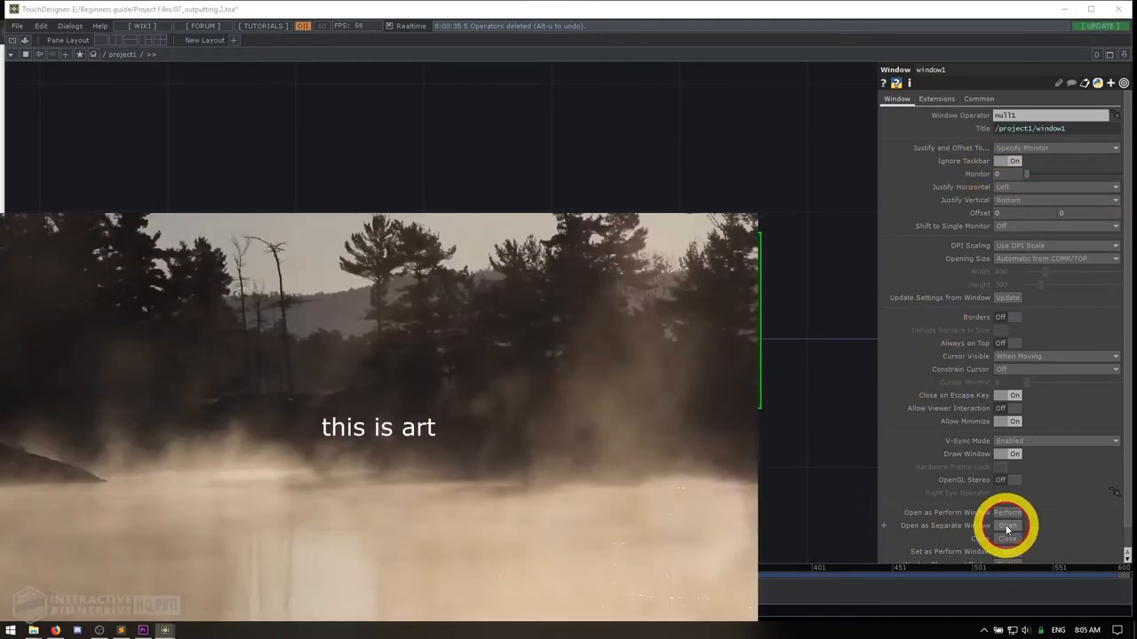
pyautogui.click(1007, 526)
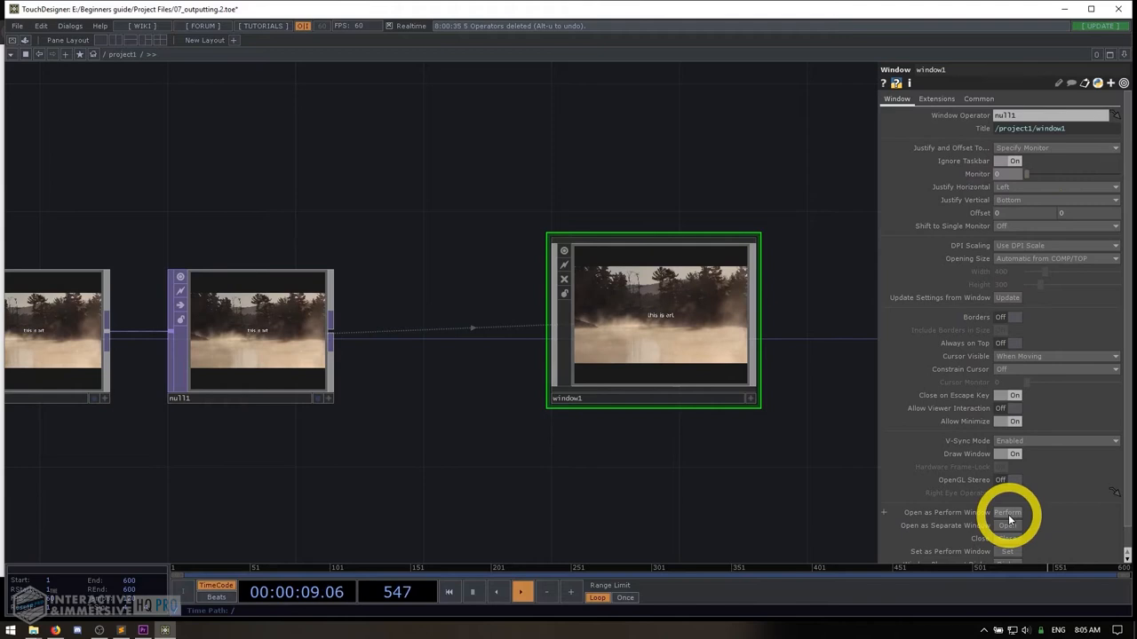
pyautogui.click(1007, 512)
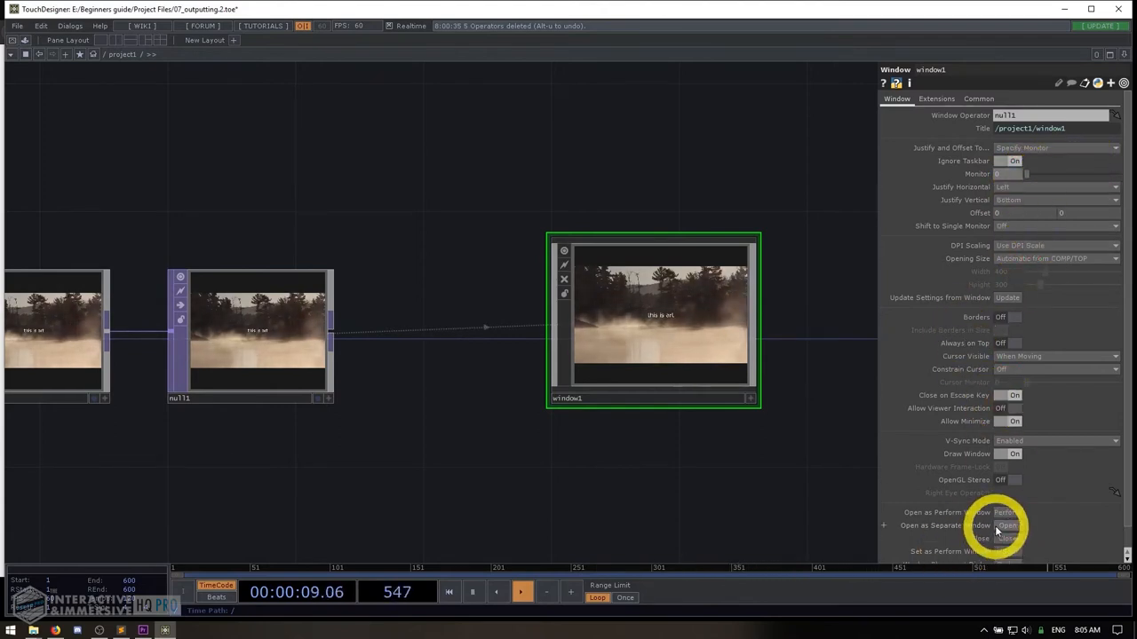
pyautogui.click(1007, 524)
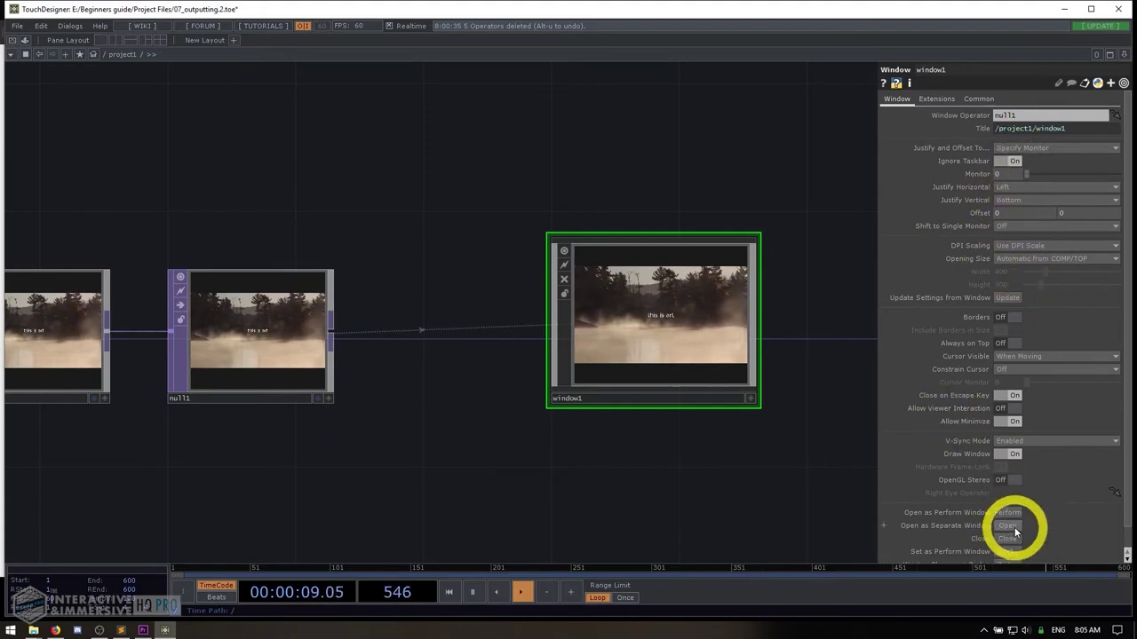
pyautogui.click(1007, 524)
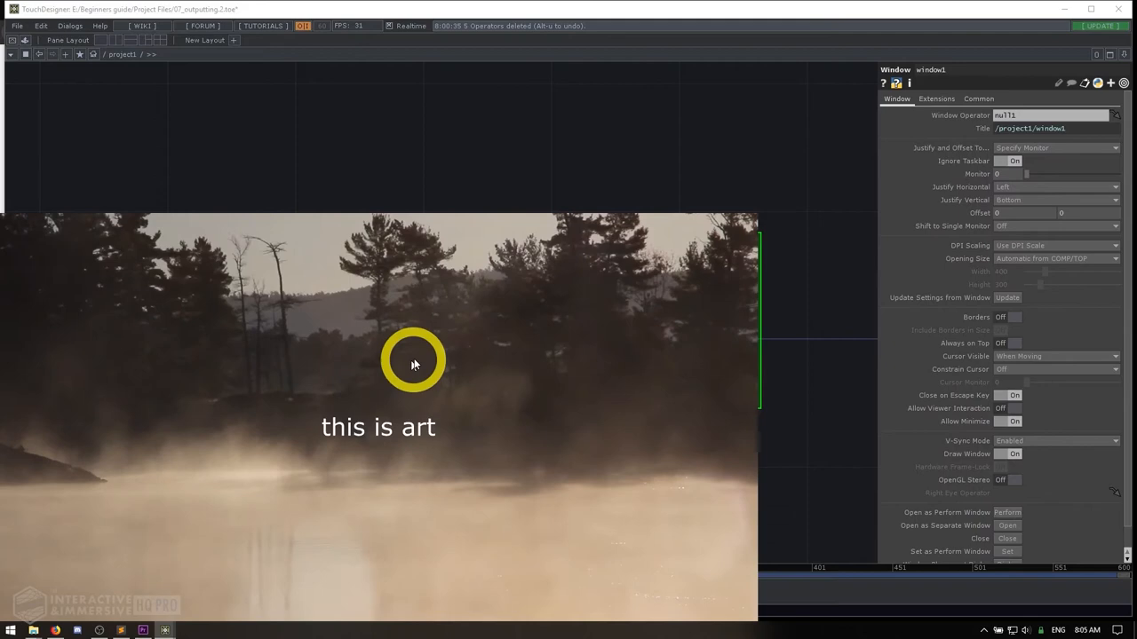
pyautogui.moveTo(679, 524)
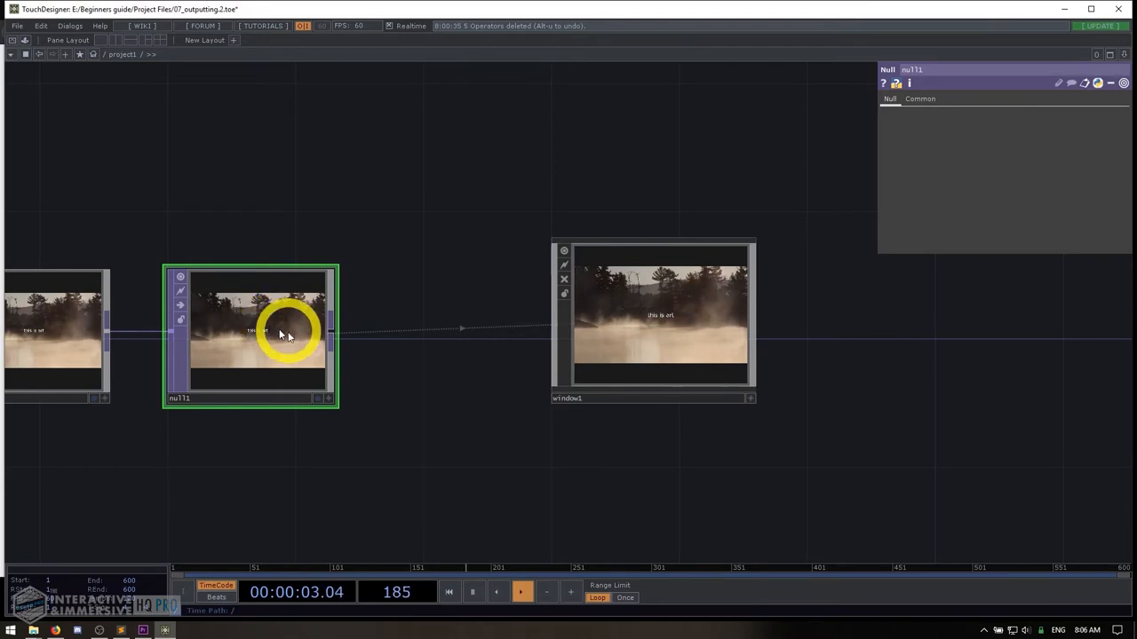
# Select window1 and open its Opening Size dropdown.
pyautogui.click(653, 320)
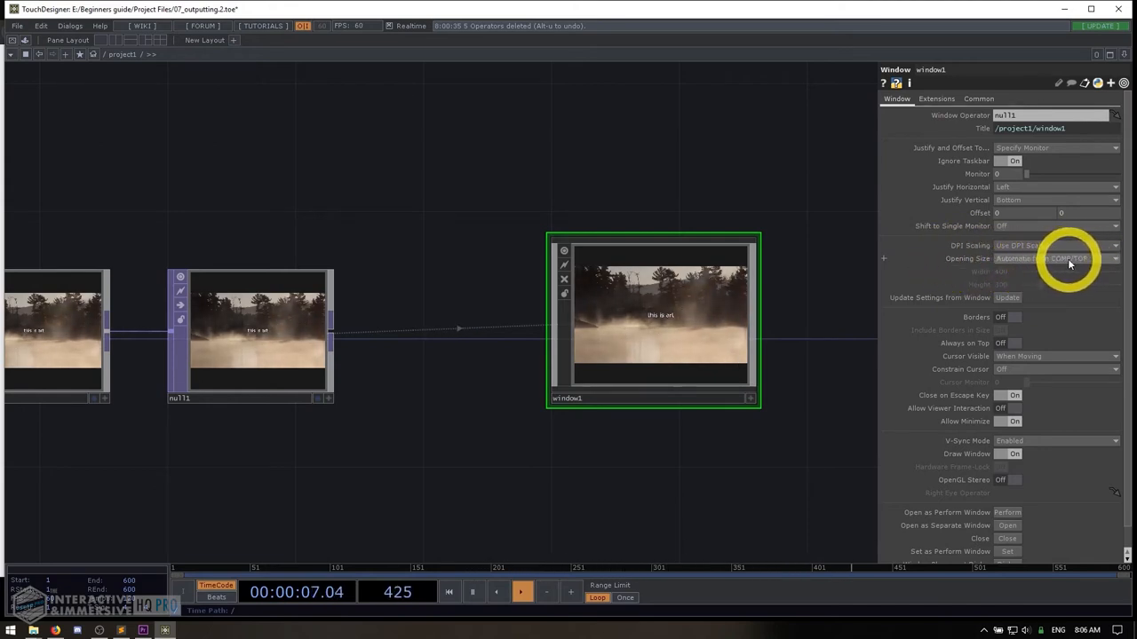
pyautogui.moveTo(873, 264)
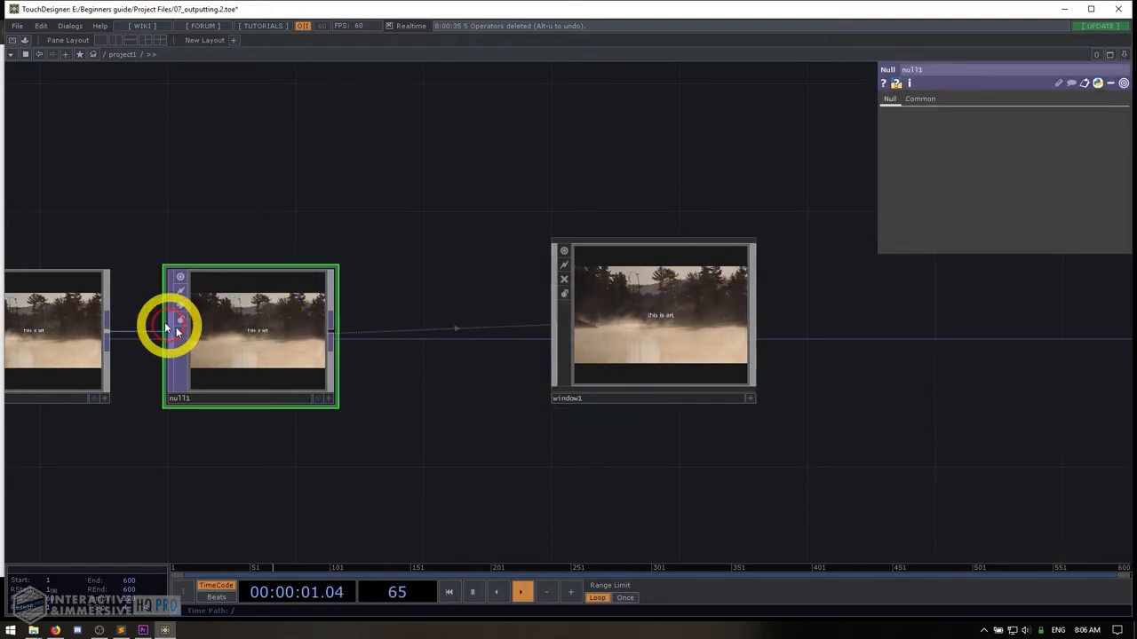
pyautogui.click(653, 320)
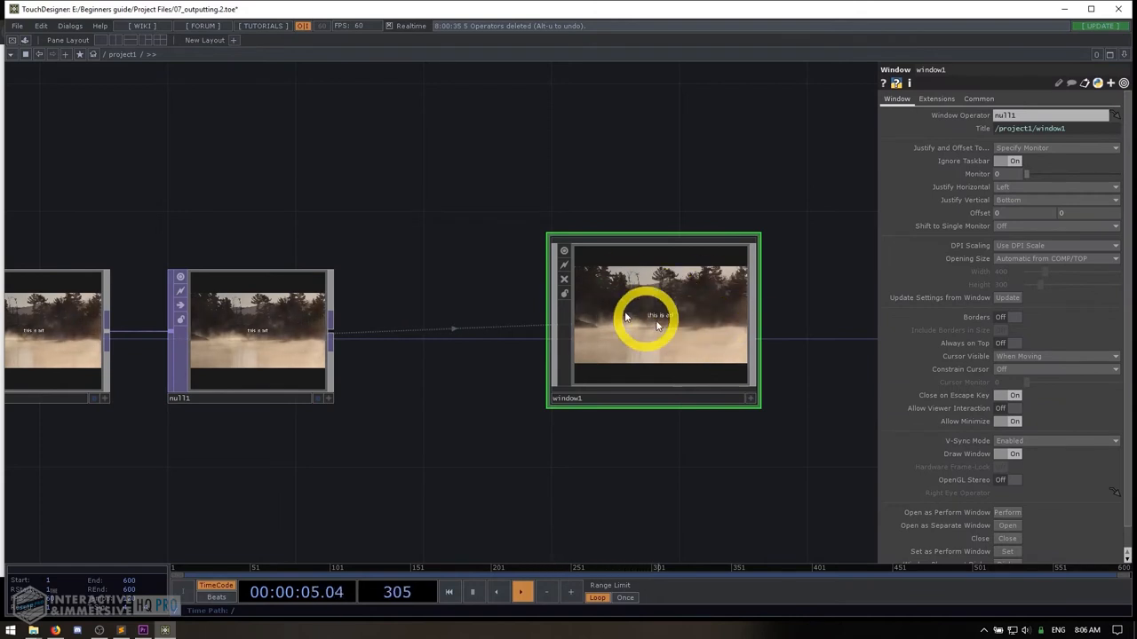
pyautogui.click(1114, 259)
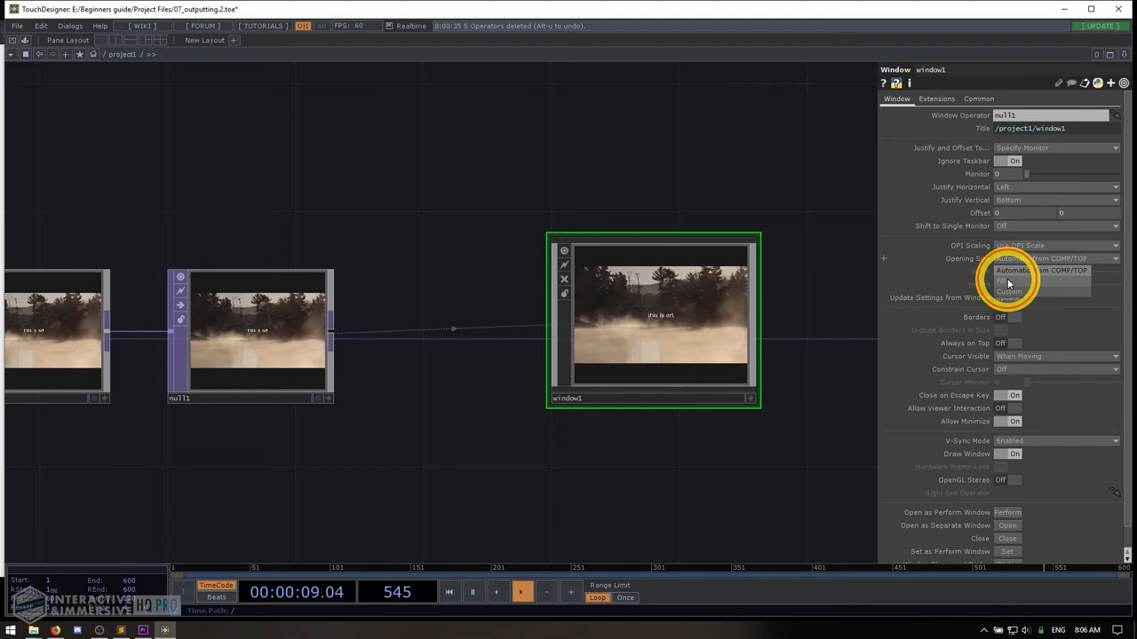
# Set window1's Opening Size to Fill.
pyautogui.click(1002, 281)
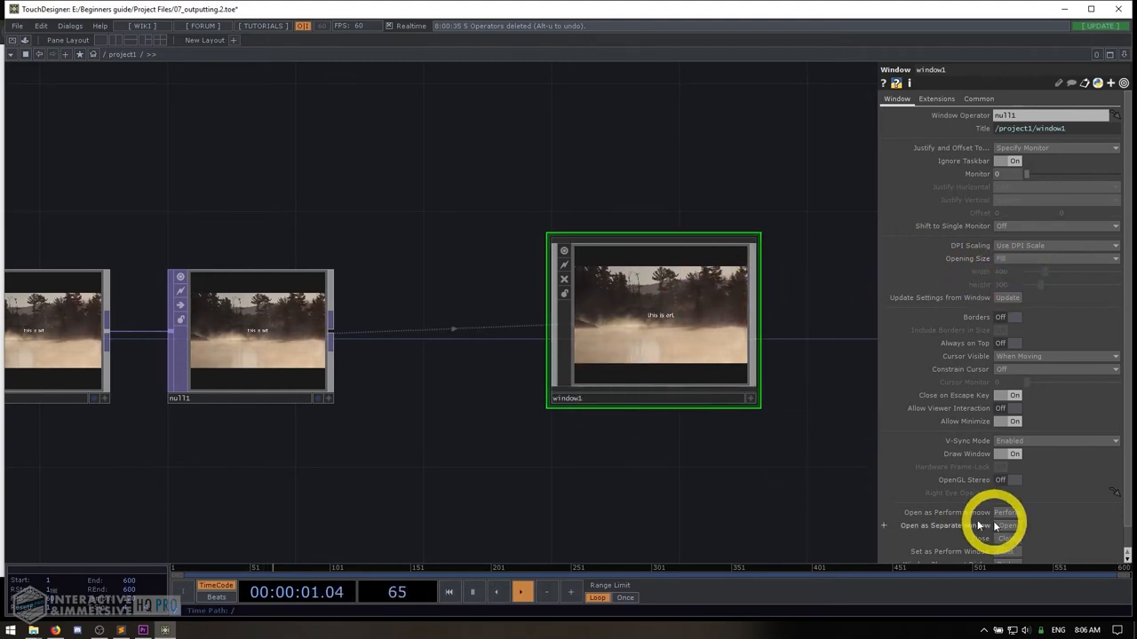
pyautogui.press('Escape')
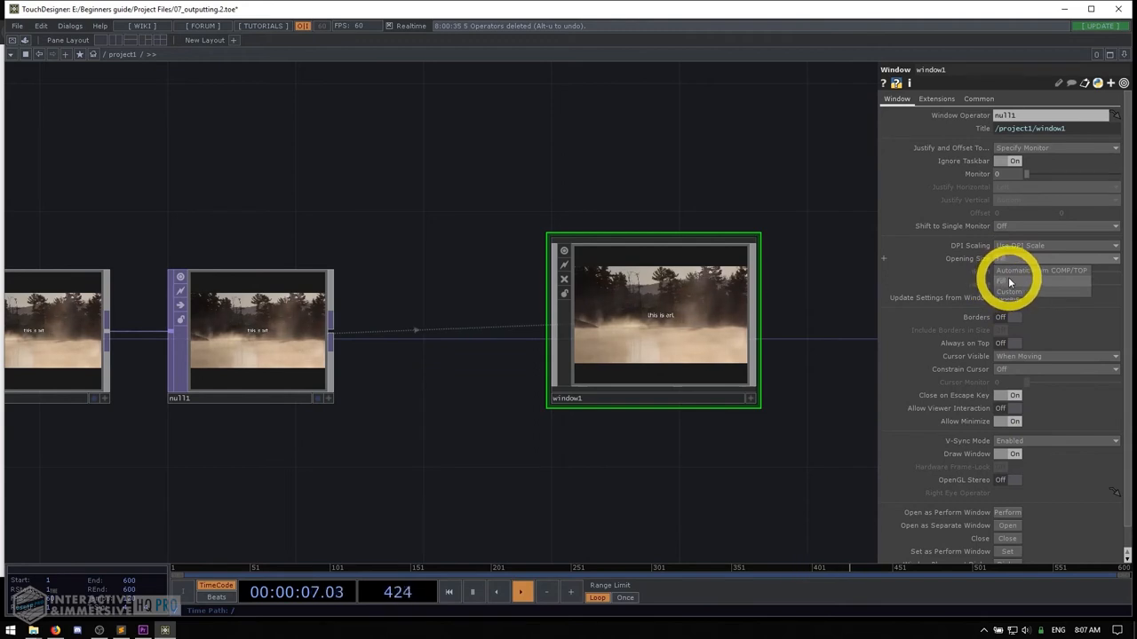
# Switch Opening Size to Automatic from COMP/TOP, then back to Fill.
pyautogui.click(1038, 270)
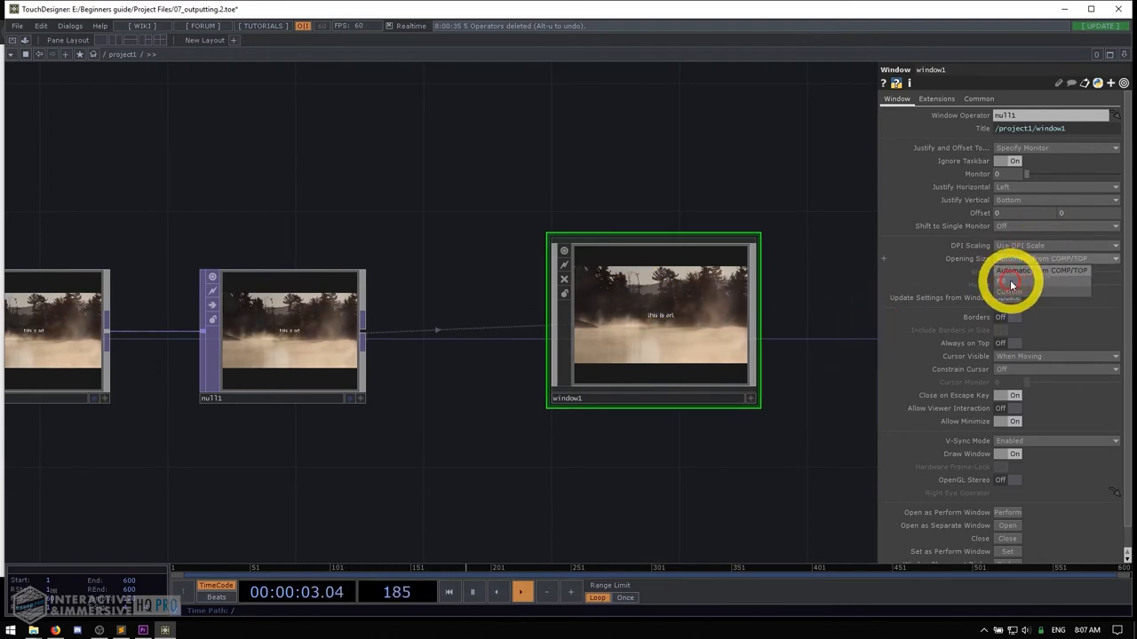
pyautogui.click(1013, 282)
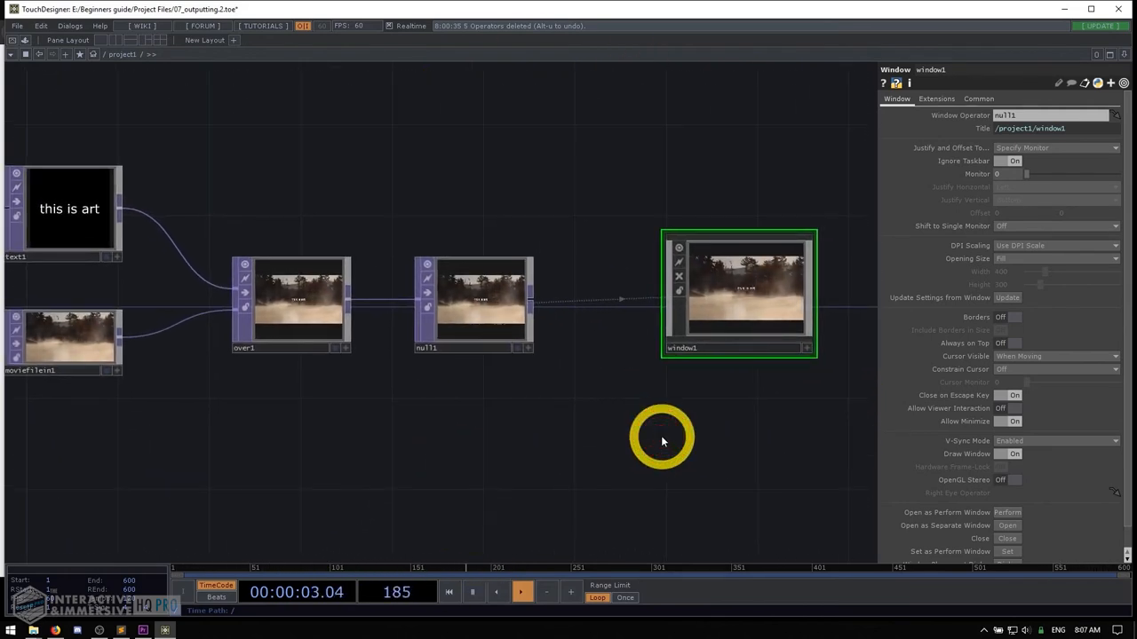
pyautogui.moveTo(737, 304)
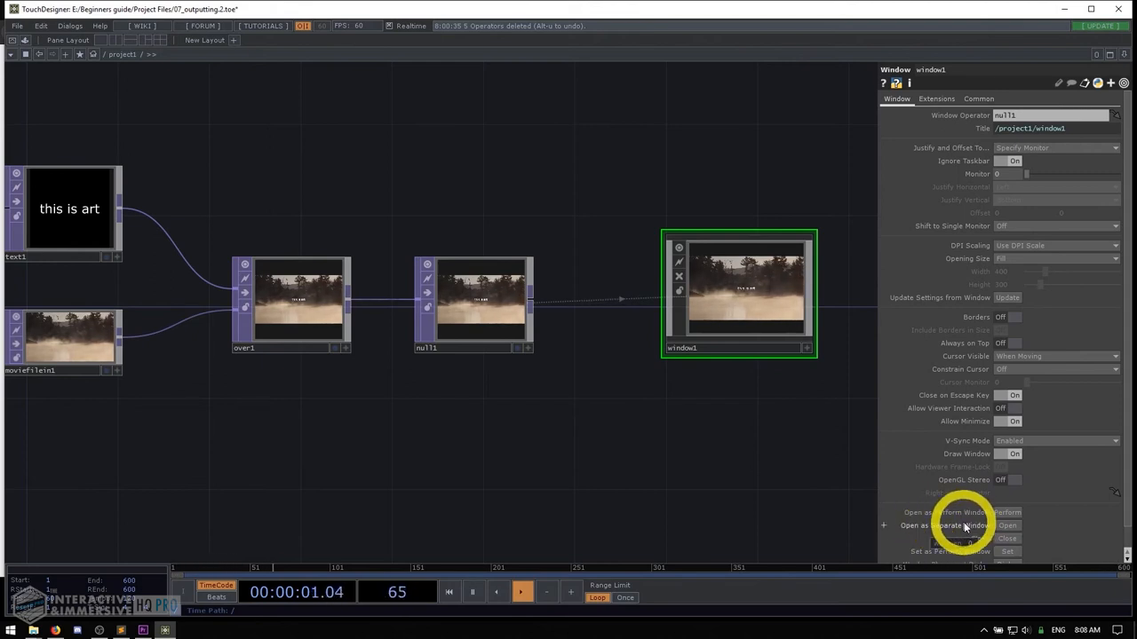
pyautogui.moveTo(977, 322)
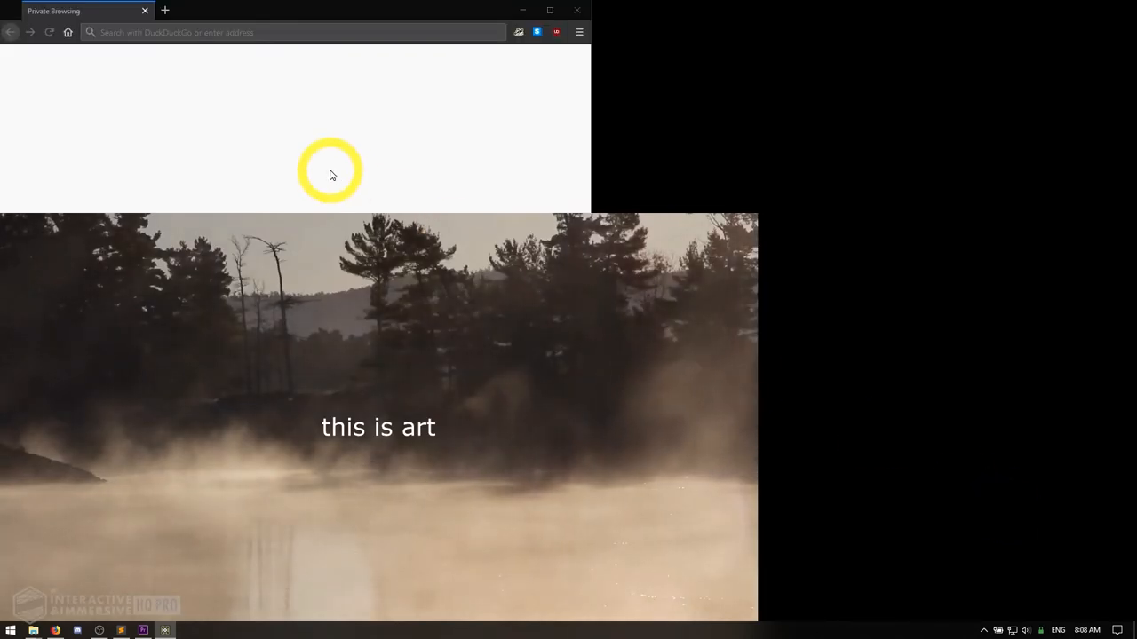
pyautogui.moveTo(588, 183)
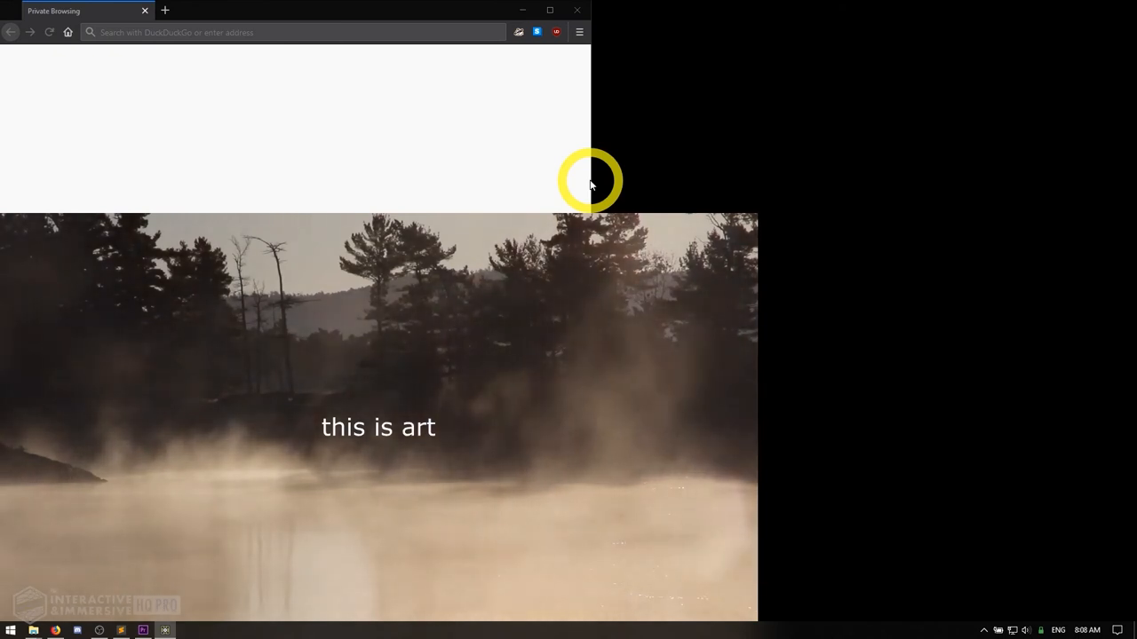
pyautogui.moveTo(580, 444)
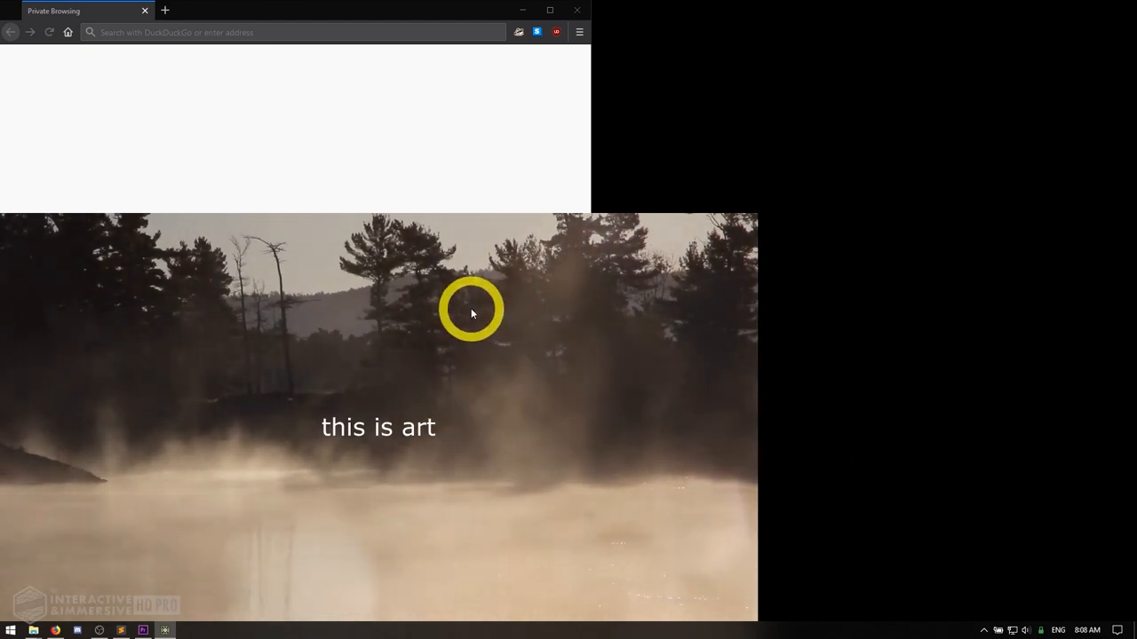
# Close window1's separate output window with Escape.
pyautogui.press('escape')
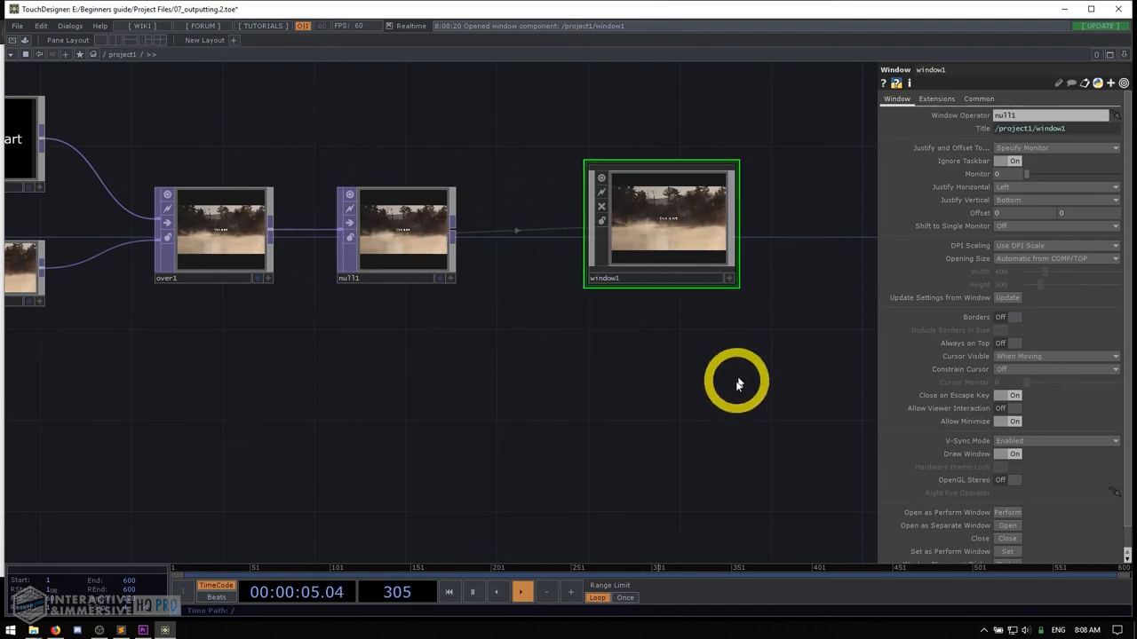
pyautogui.moveTo(999, 512)
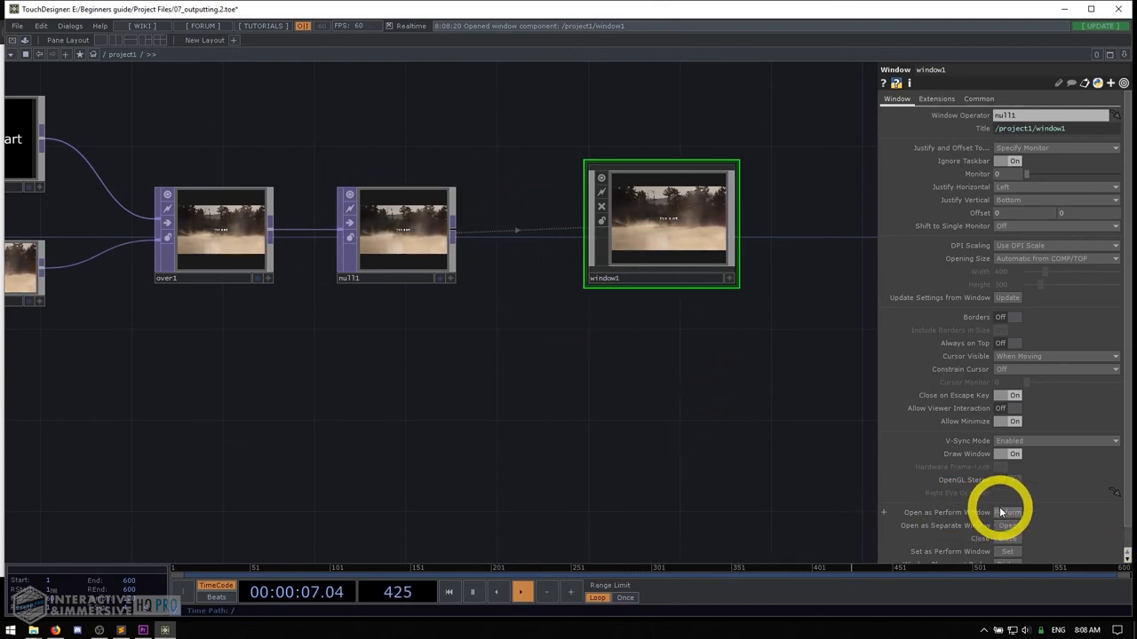
pyautogui.moveTo(1006, 373)
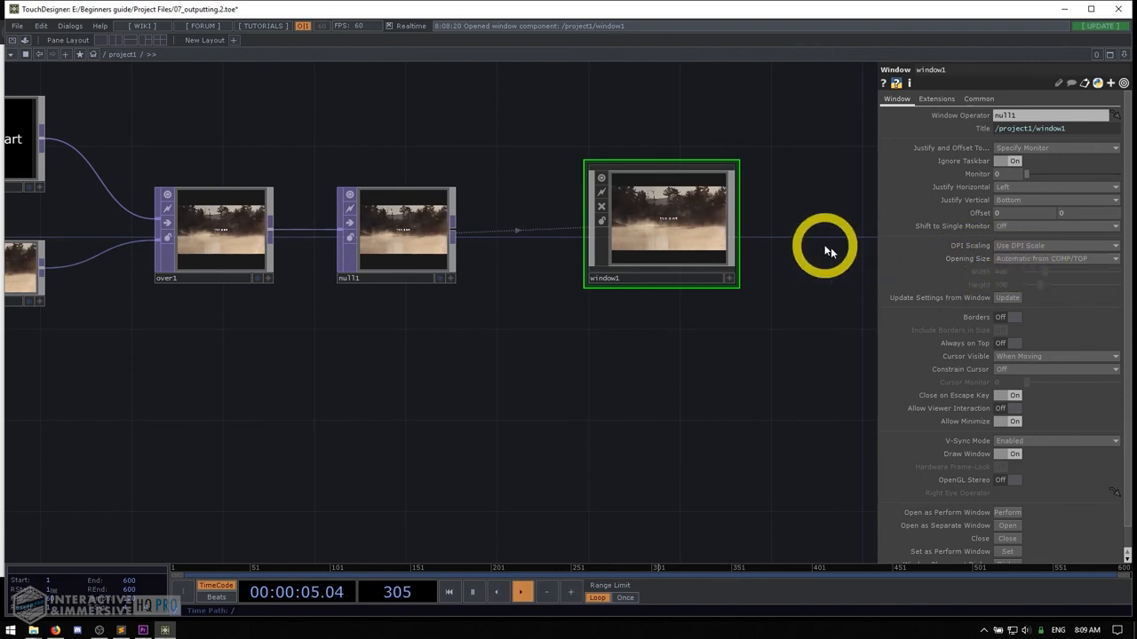
pyautogui.moveTo(990, 342)
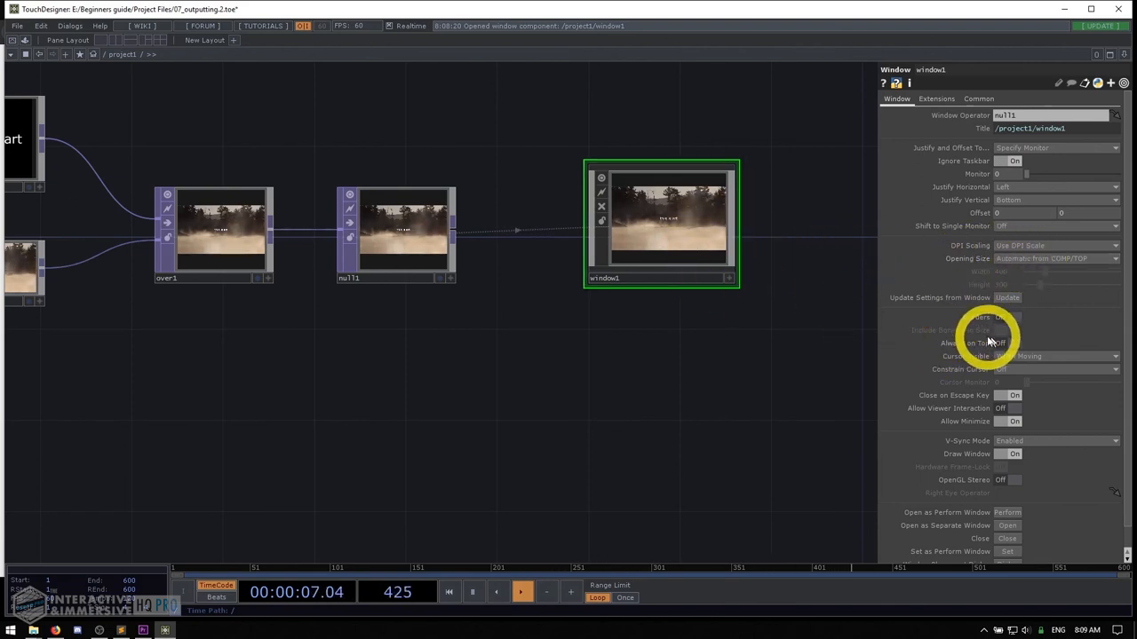